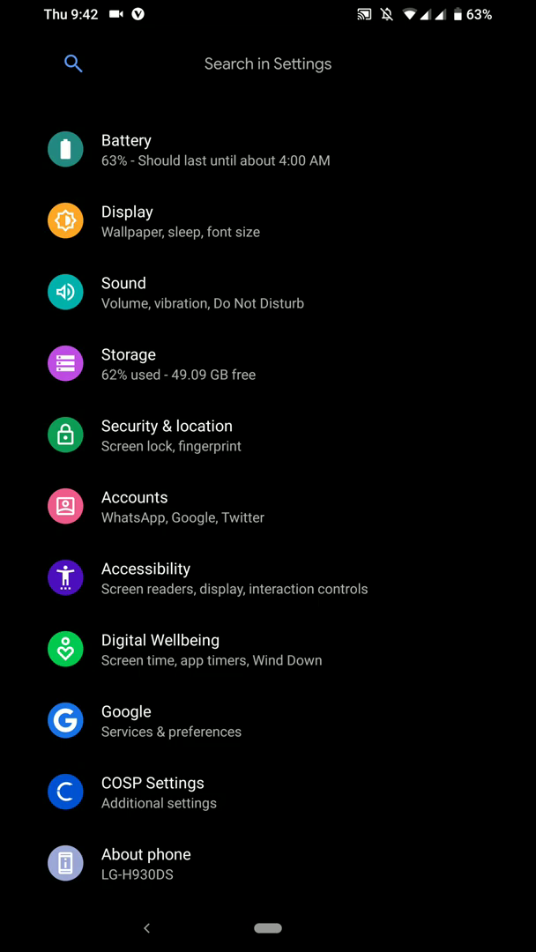
Step: Check today's screen time in Digital Wellbeing and return to the settings list
click(159, 640)
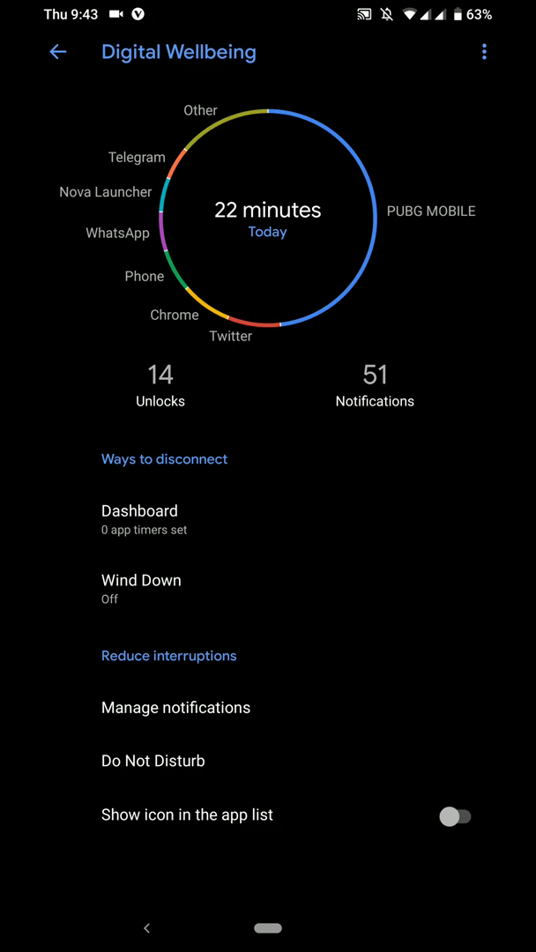
click(57, 52)
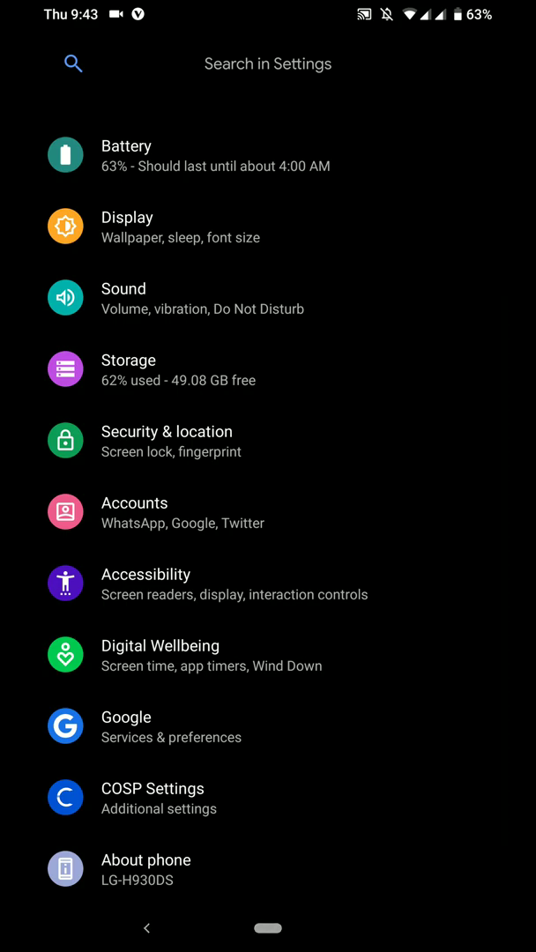
scroll(down, 3)
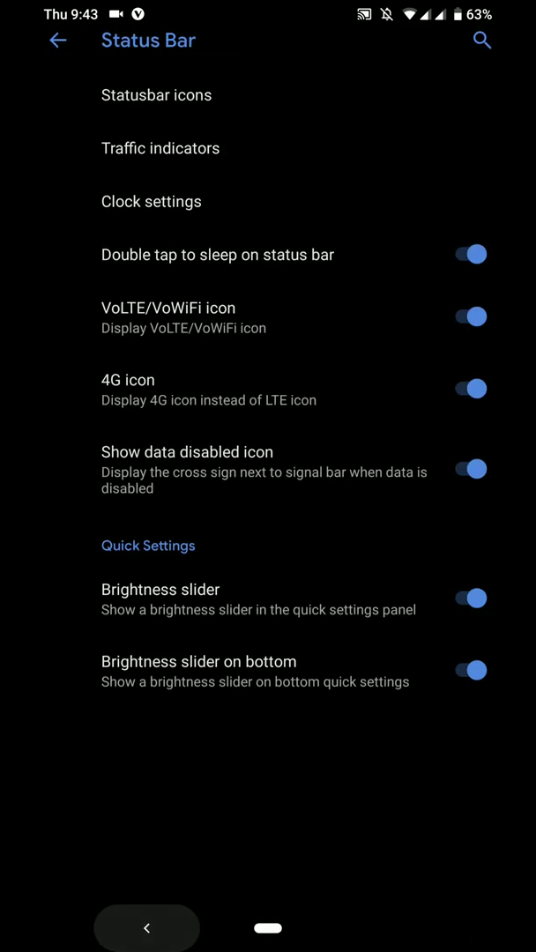
Step: Browse the clock position and AM/PM style options, then turn off the 4G icon
click(159, 147)
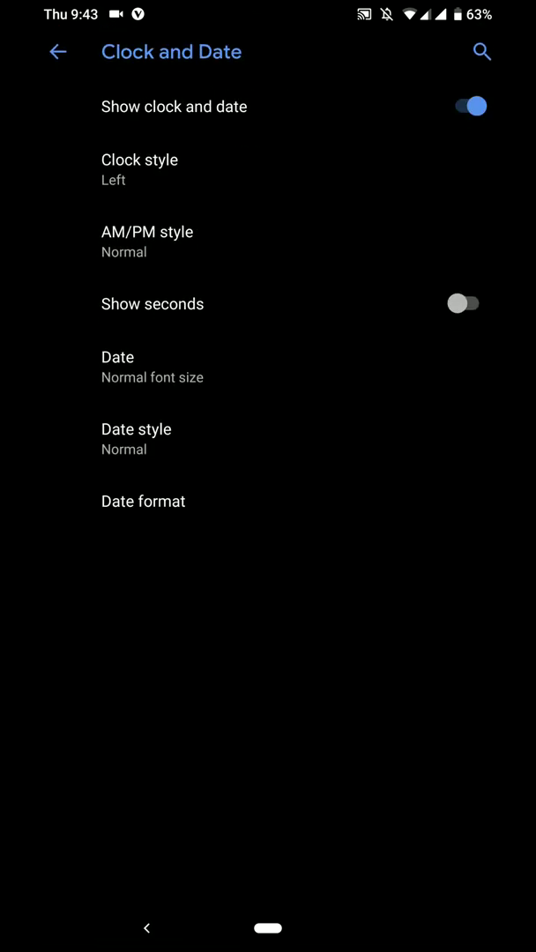
click(142, 500)
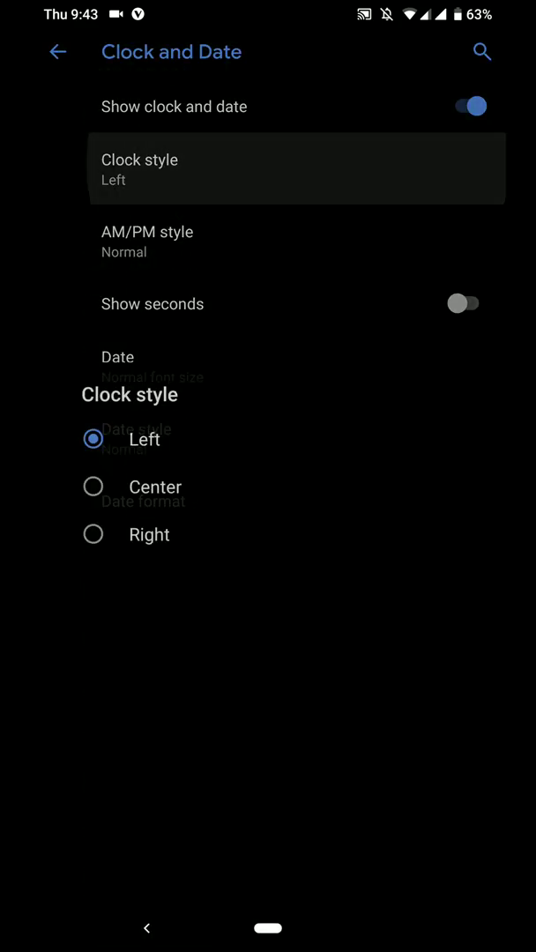
click(146, 241)
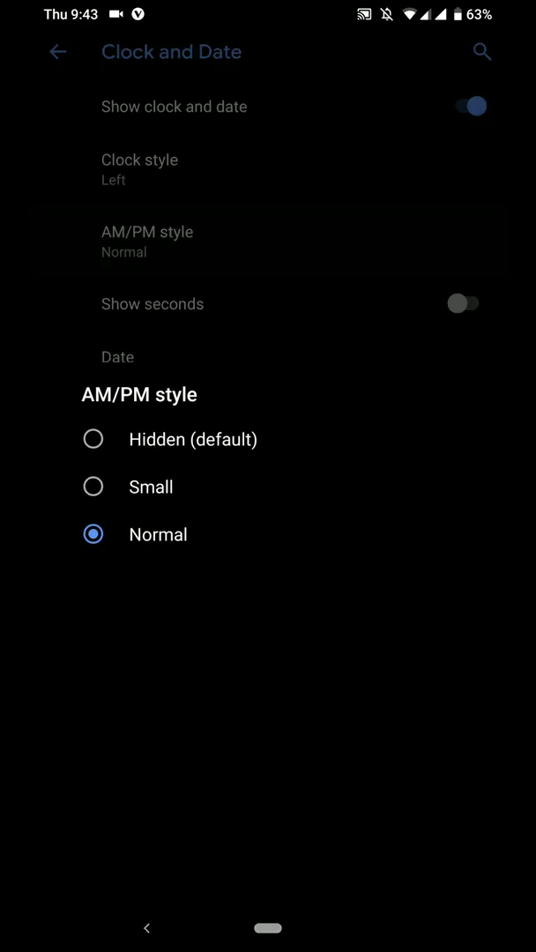
click(57, 52)
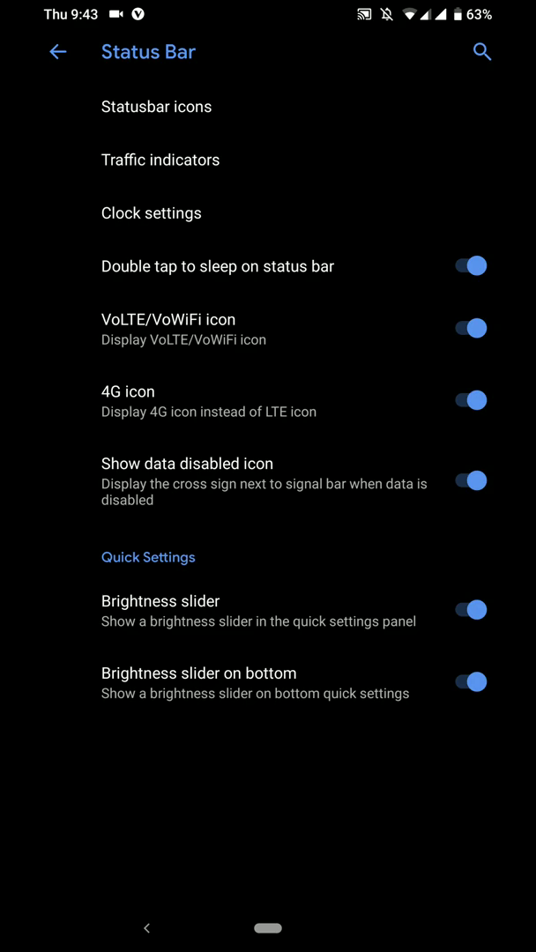
click(471, 398)
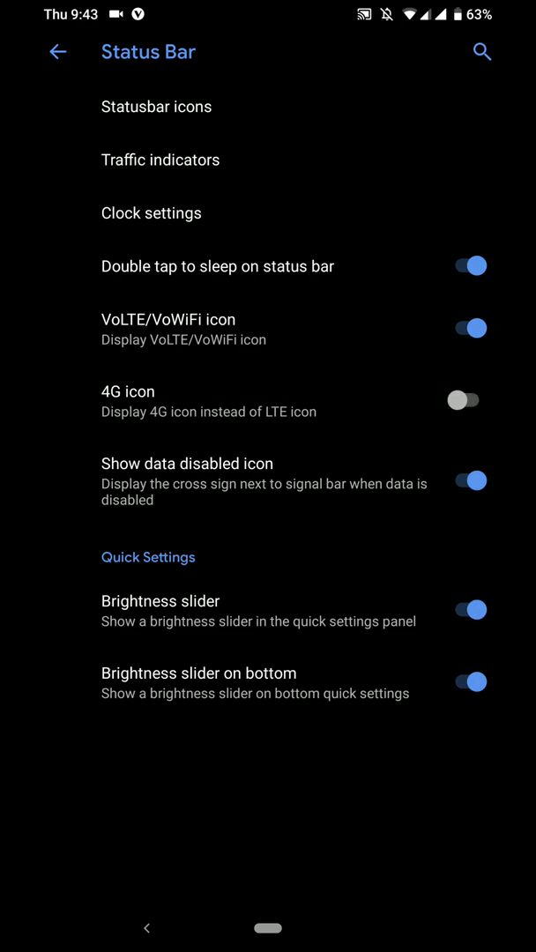
Step: Scroll the Quick Settings tile editor through the add-able tiles and exit without adding any
click(470, 397)
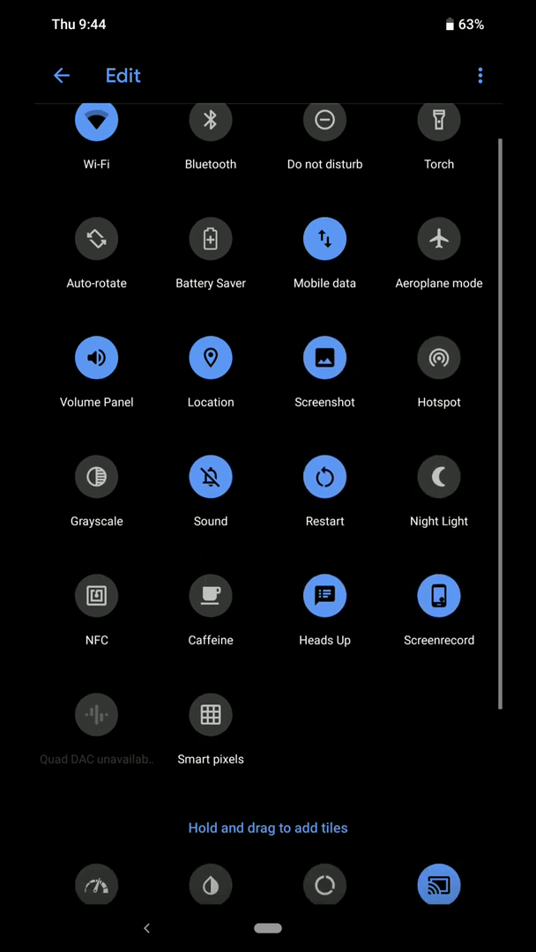
scroll(down, 3)
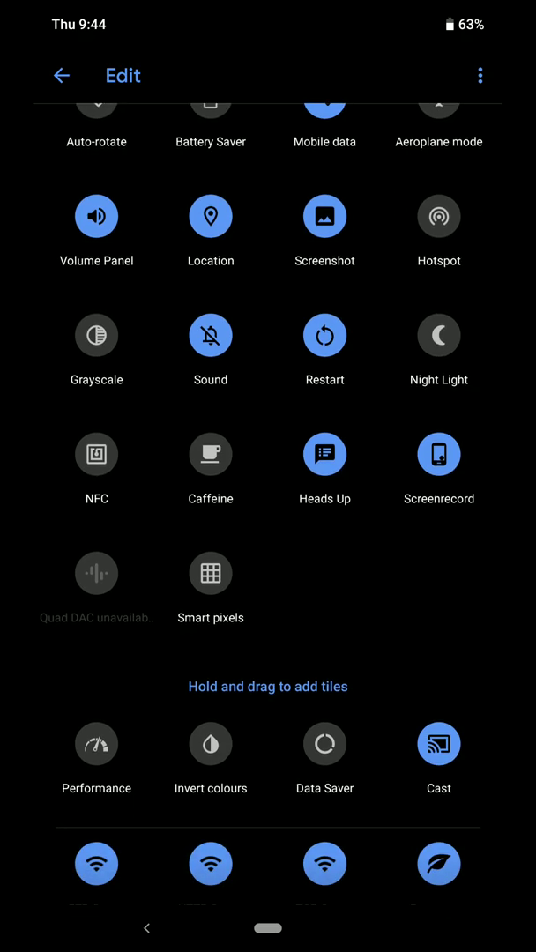
scroll(down, 3)
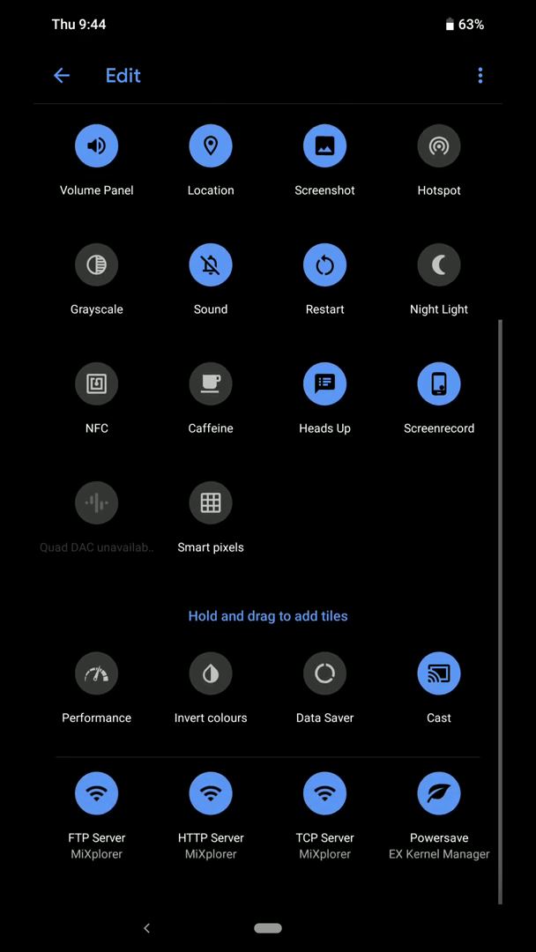
click(61, 74)
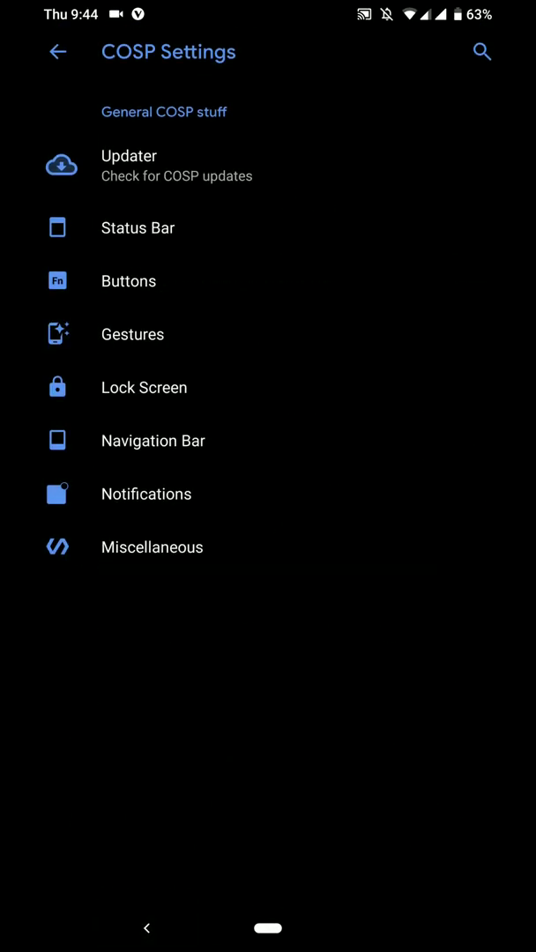
click(126, 280)
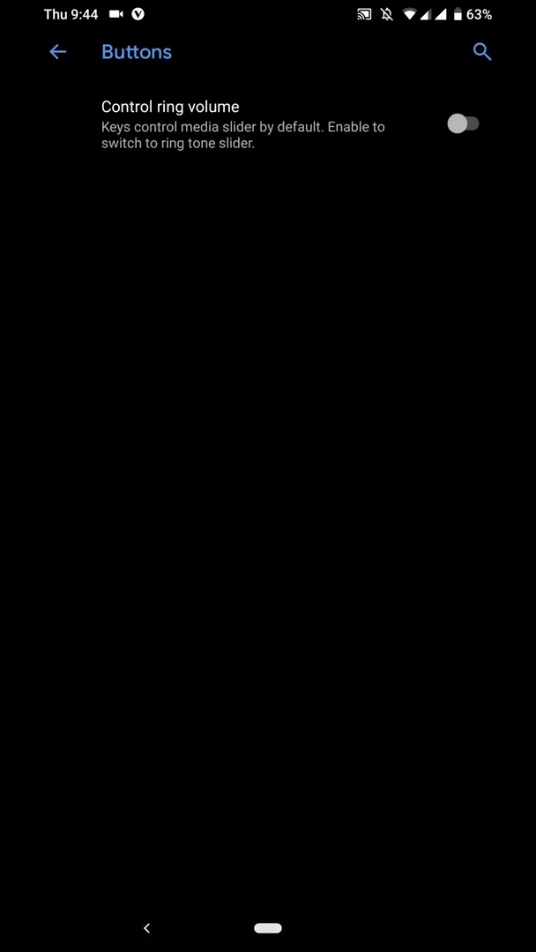
click(58, 51)
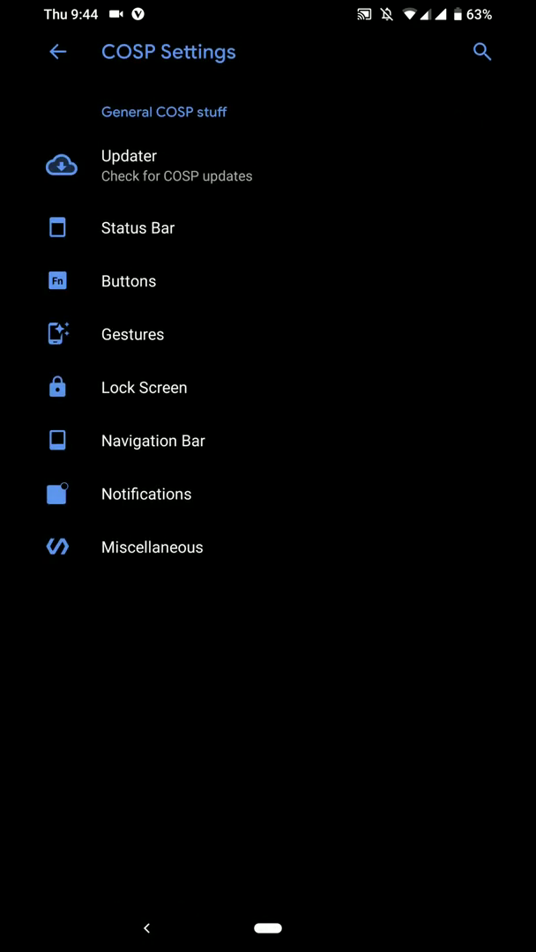
click(131, 334)
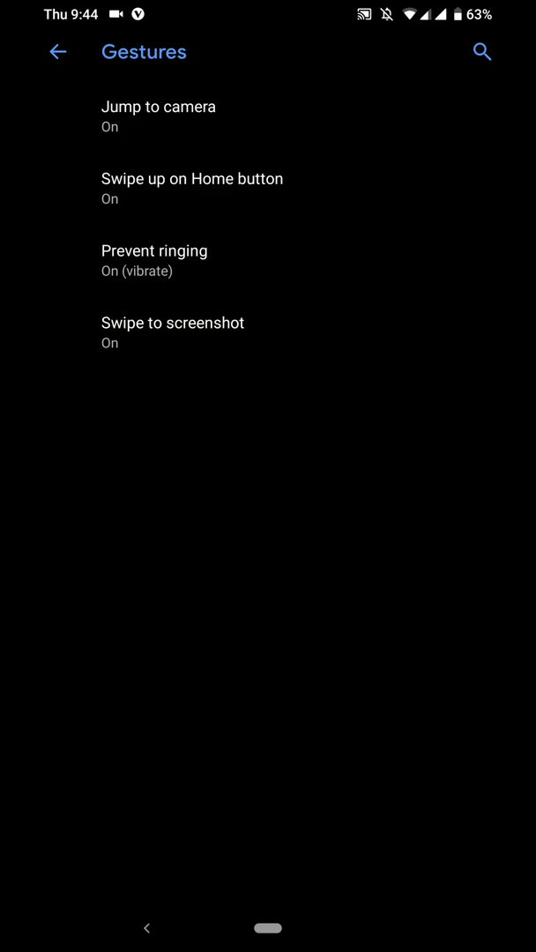
click(191, 178)
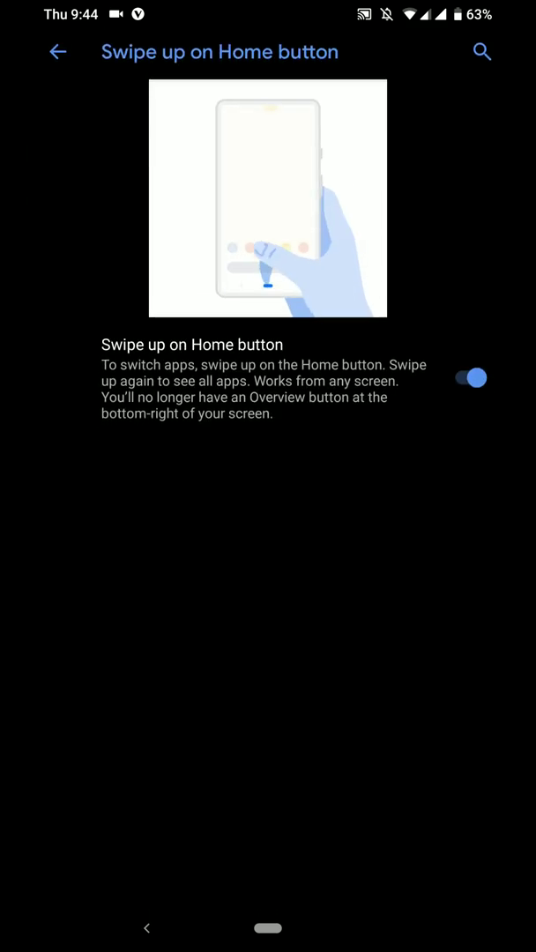
click(58, 52)
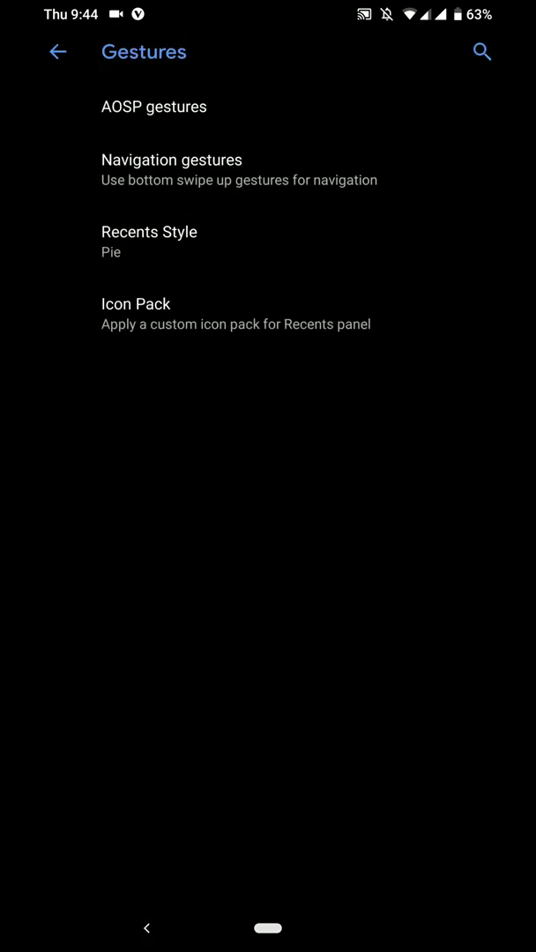
click(171, 169)
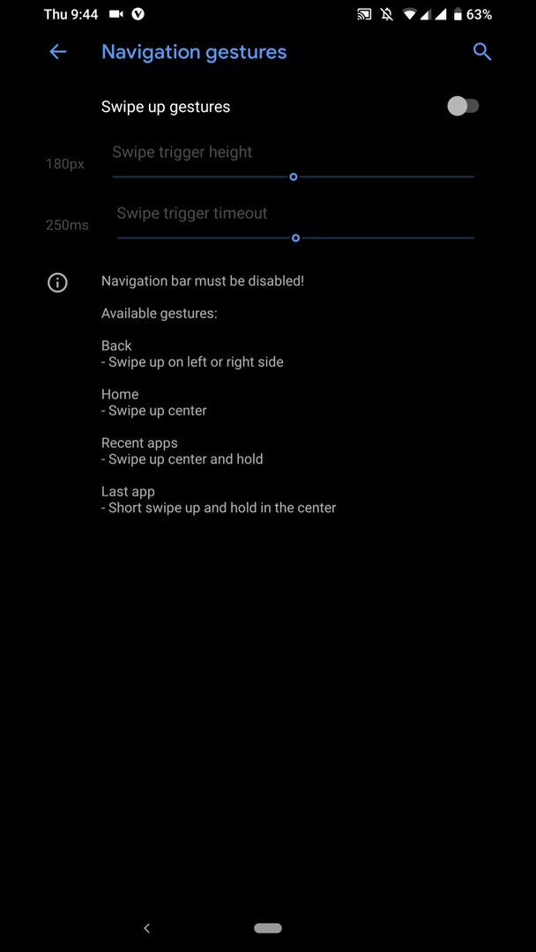
click(56, 52)
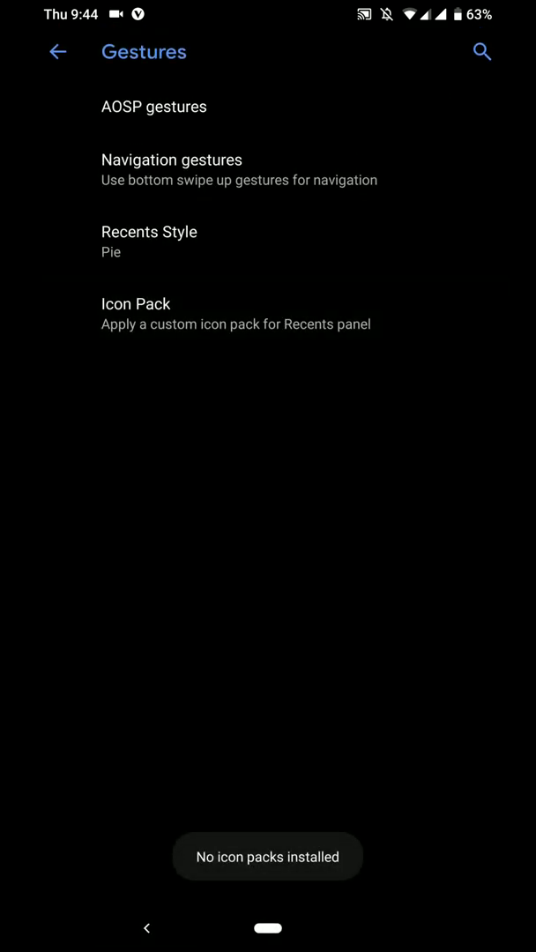
click(57, 51)
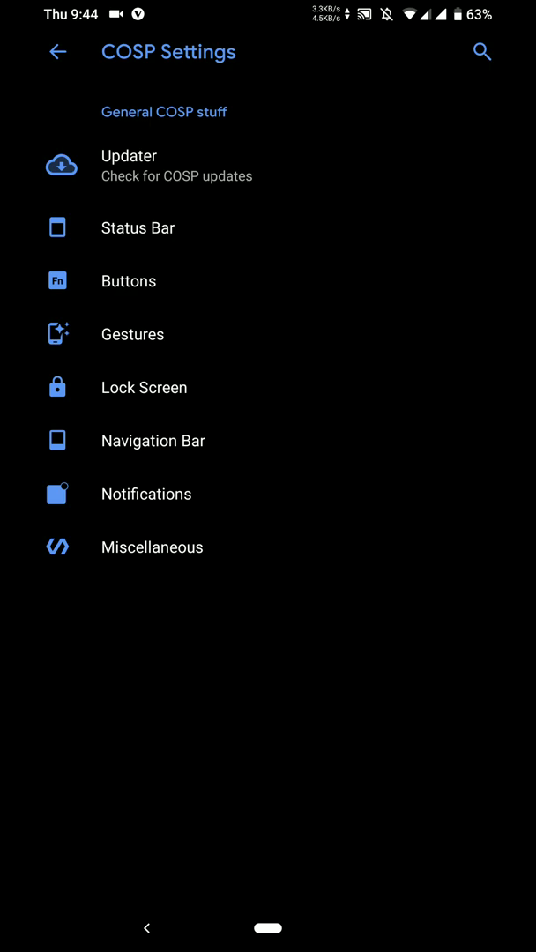
click(143, 386)
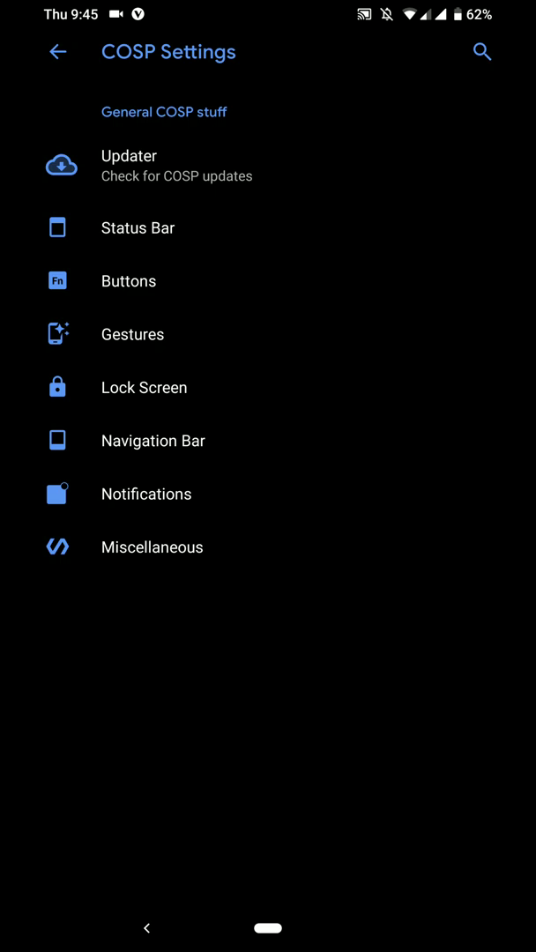
Step: Glance at heads-up notification settings, back out to COSP Settings, and open Miscellaneous
click(145, 493)
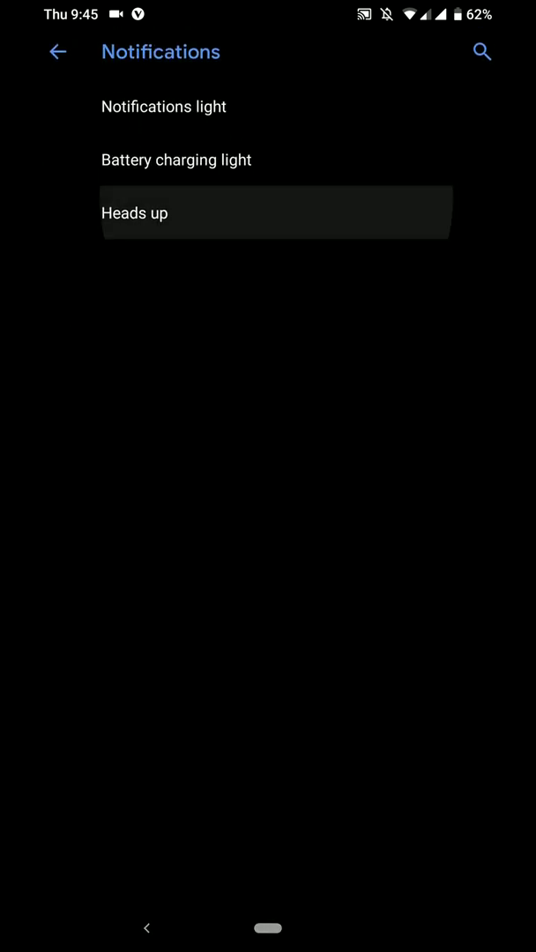
click(134, 212)
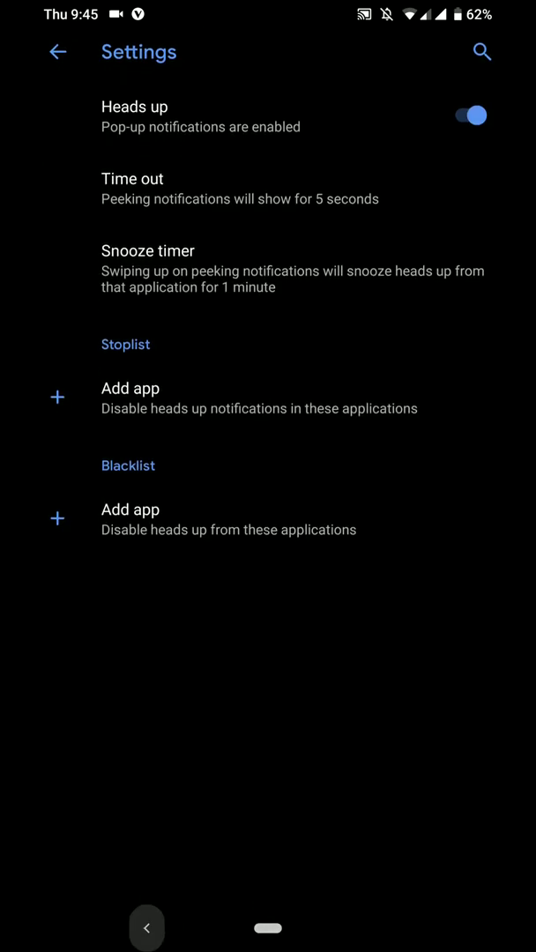
click(57, 52)
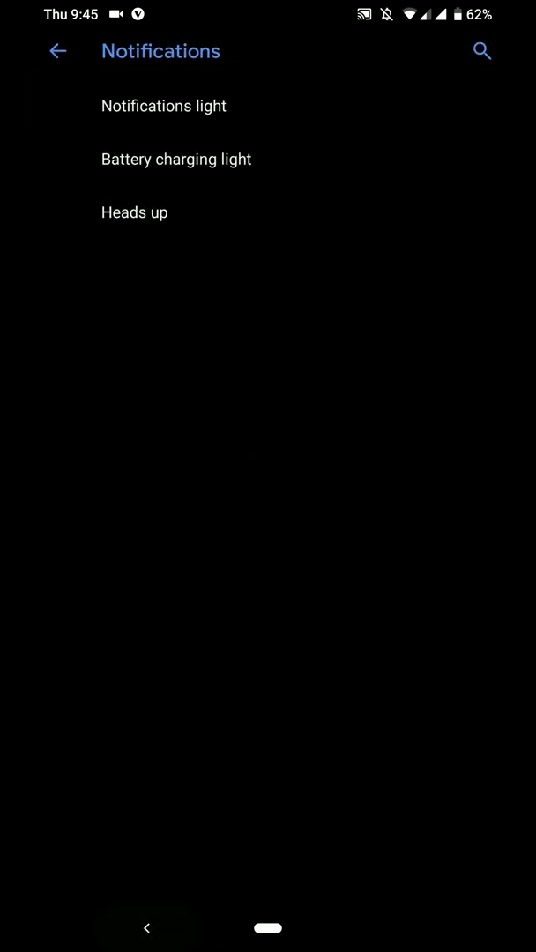
click(57, 50)
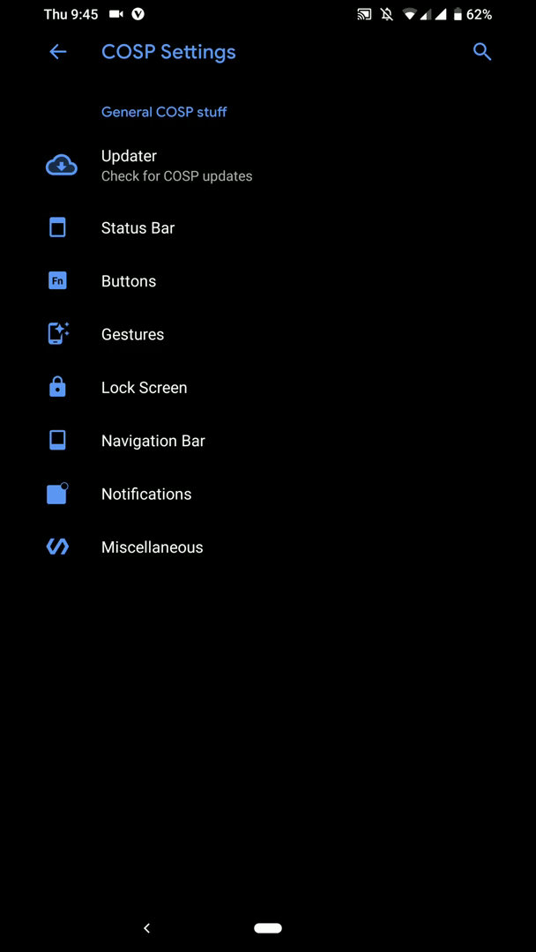
click(150, 547)
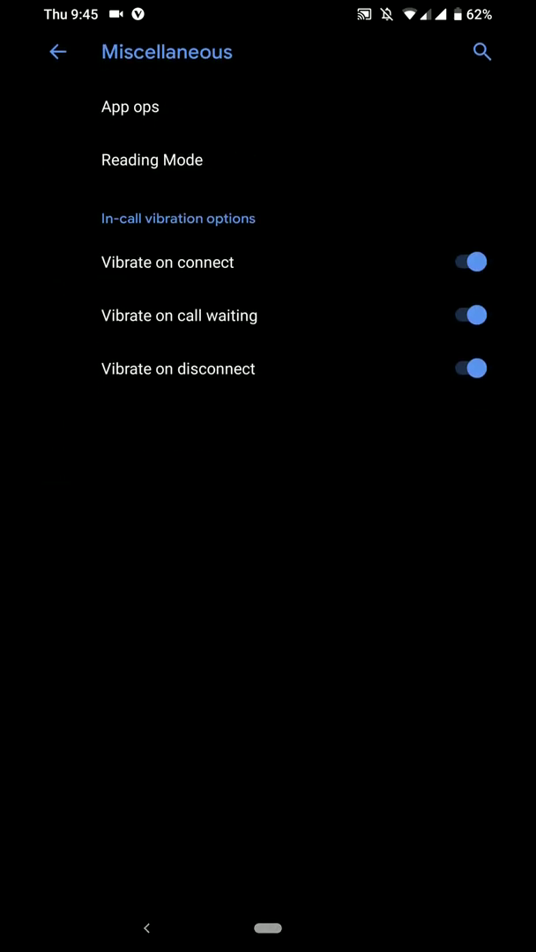
click(129, 105)
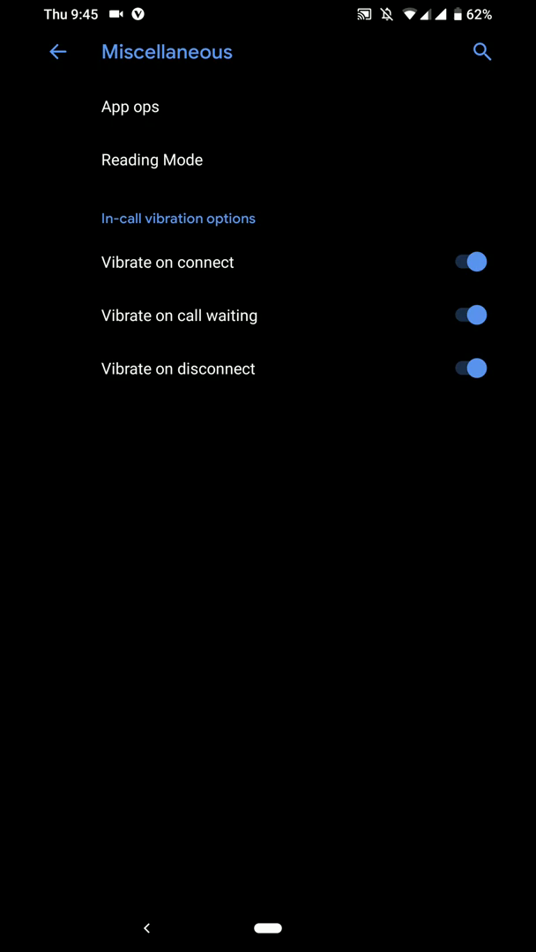
Step: View the Display page and its Ambient display options without changes
click(58, 52)
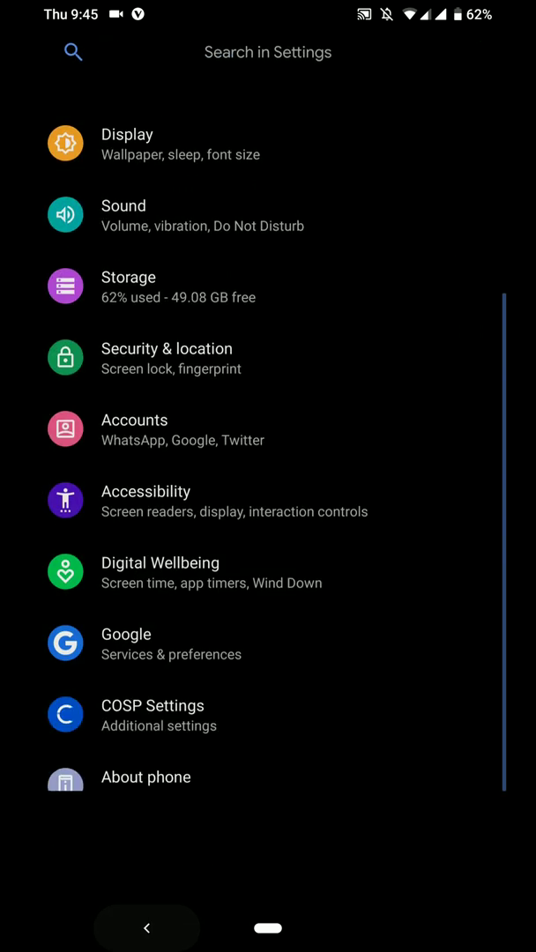
scroll(down, 3)
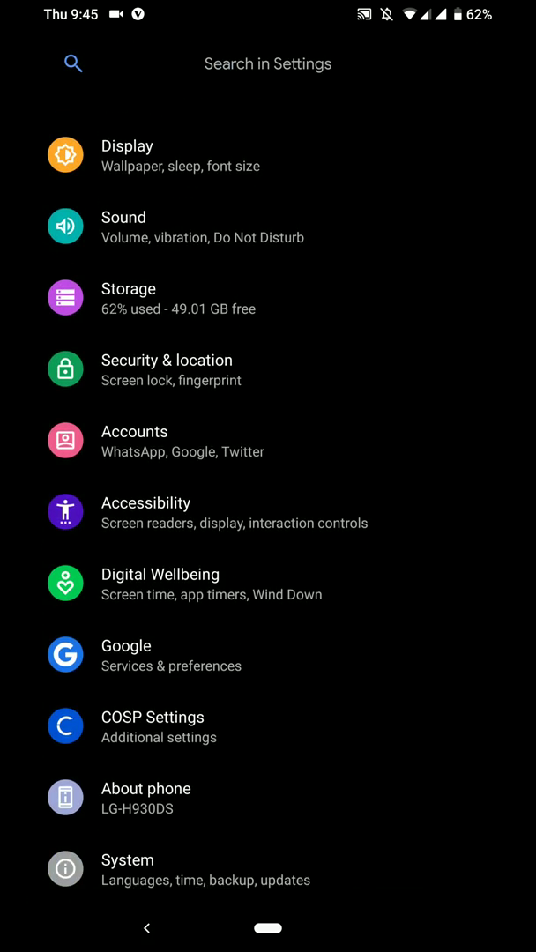
scroll(down, 3)
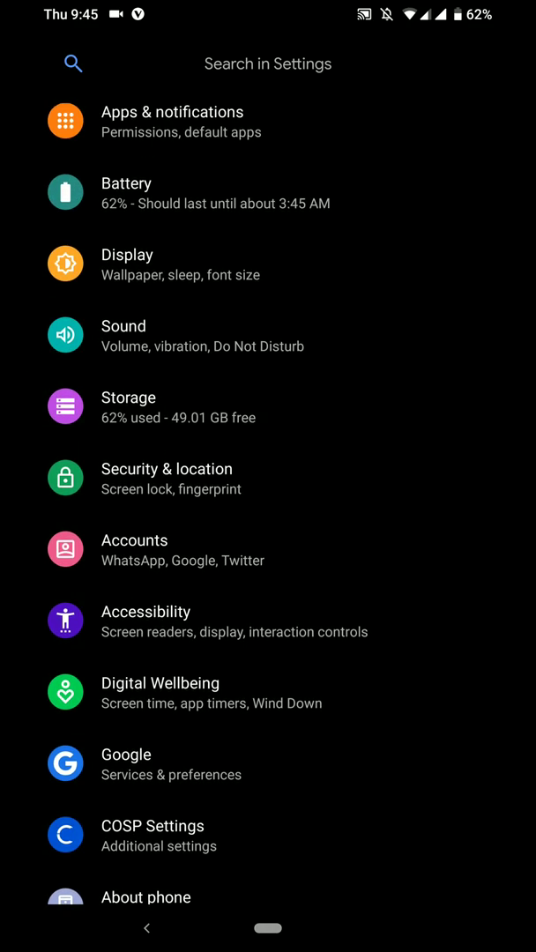
scroll(up, 3)
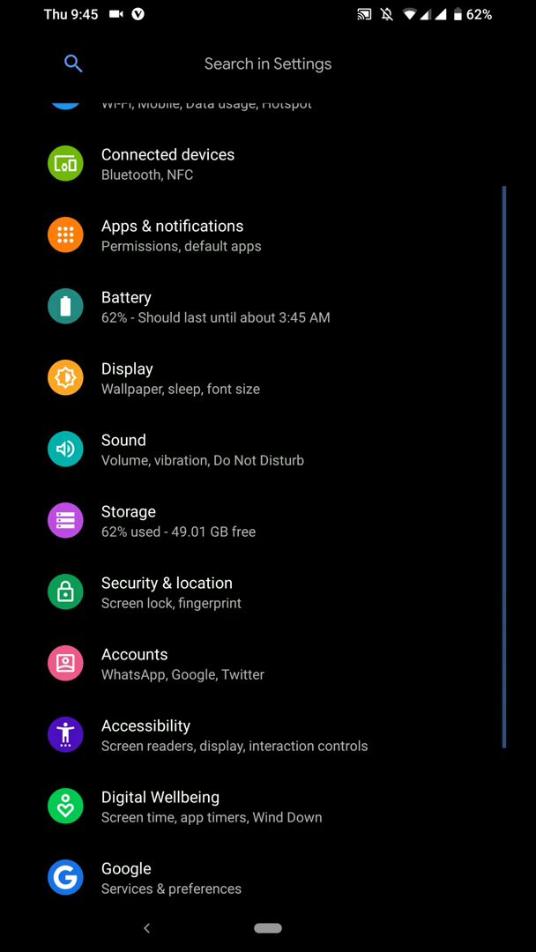
click(127, 368)
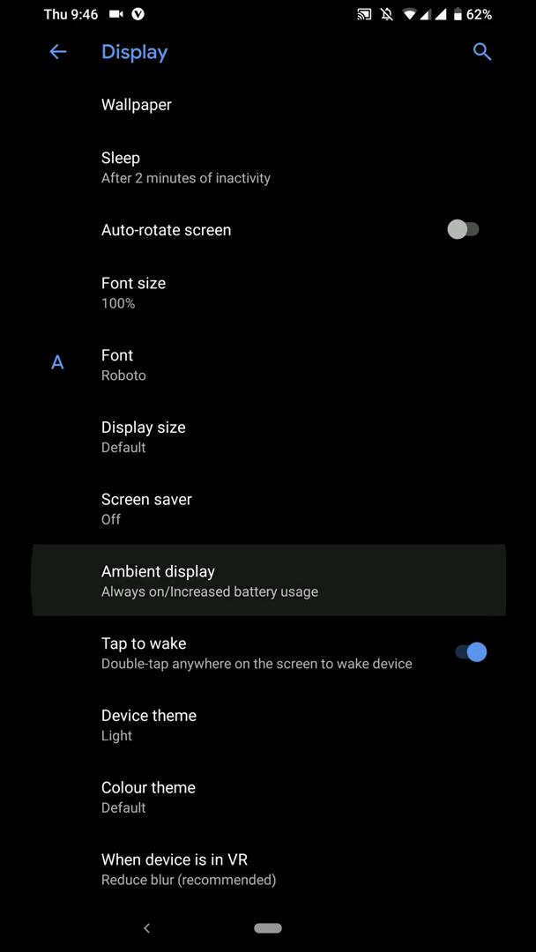
click(157, 580)
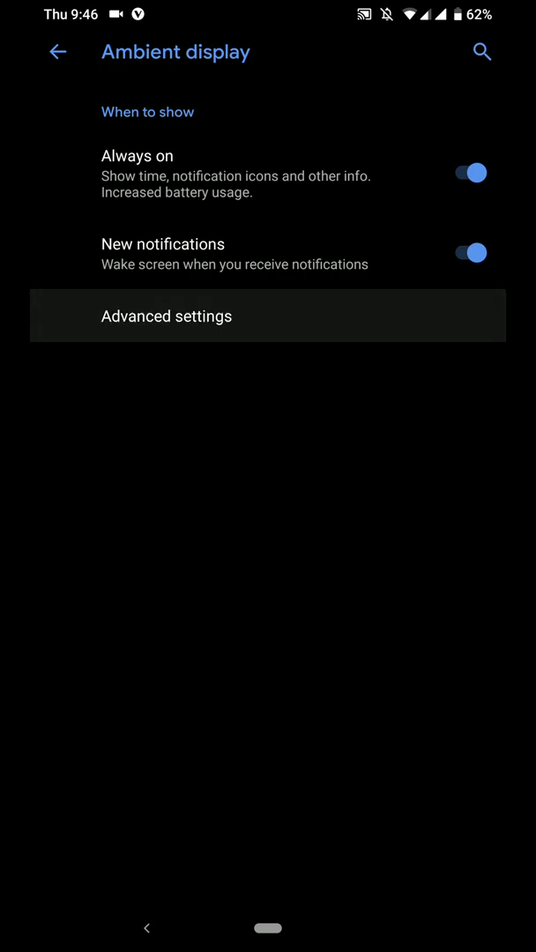
click(166, 315)
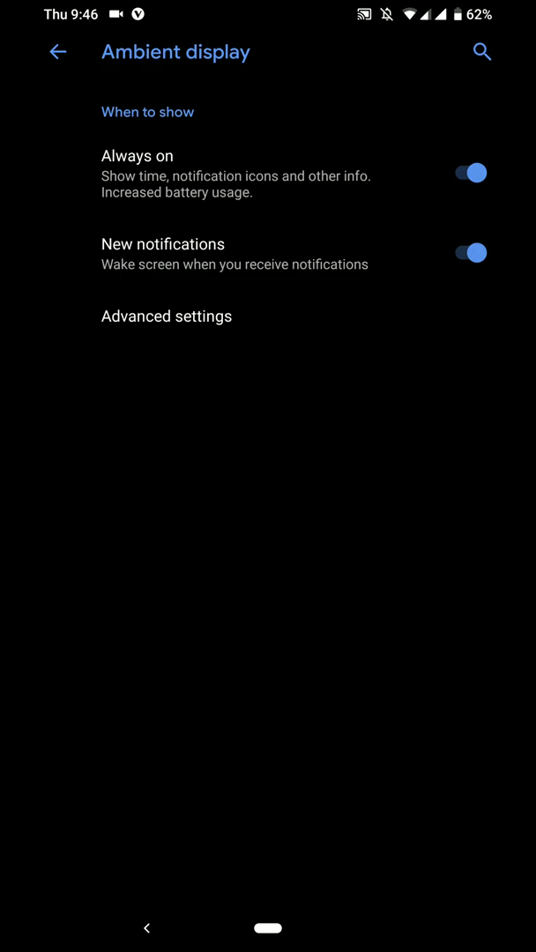
click(57, 51)
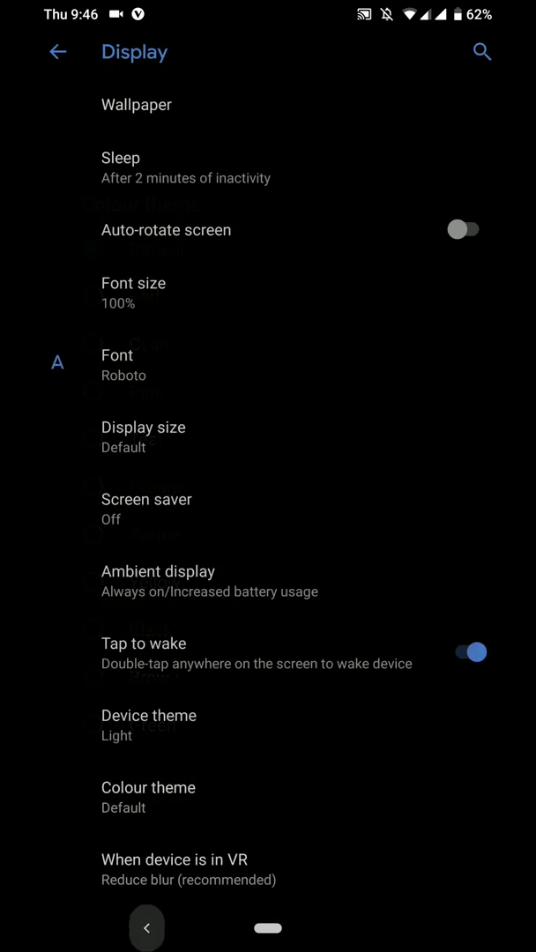
Step: View the Battery page, then expand the Phone is muted notice on the main list
click(55, 52)
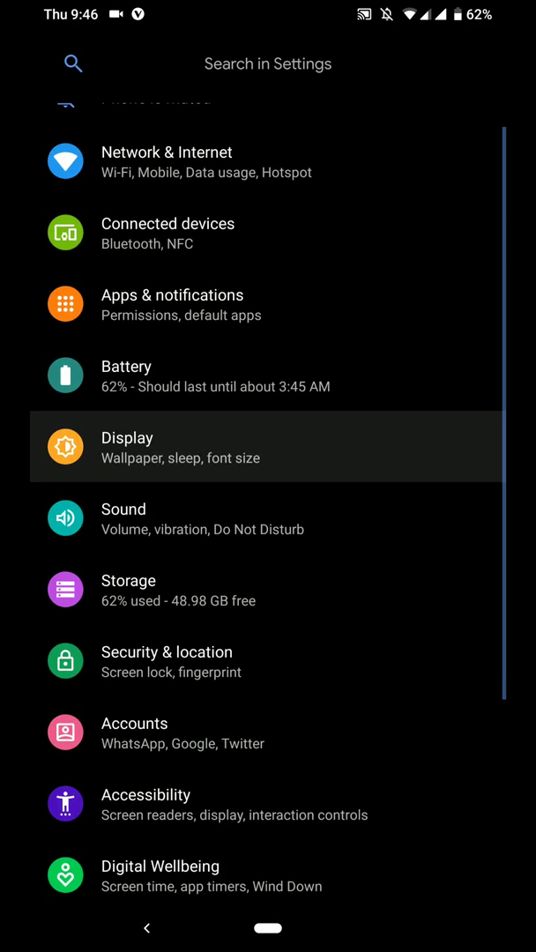
click(126, 375)
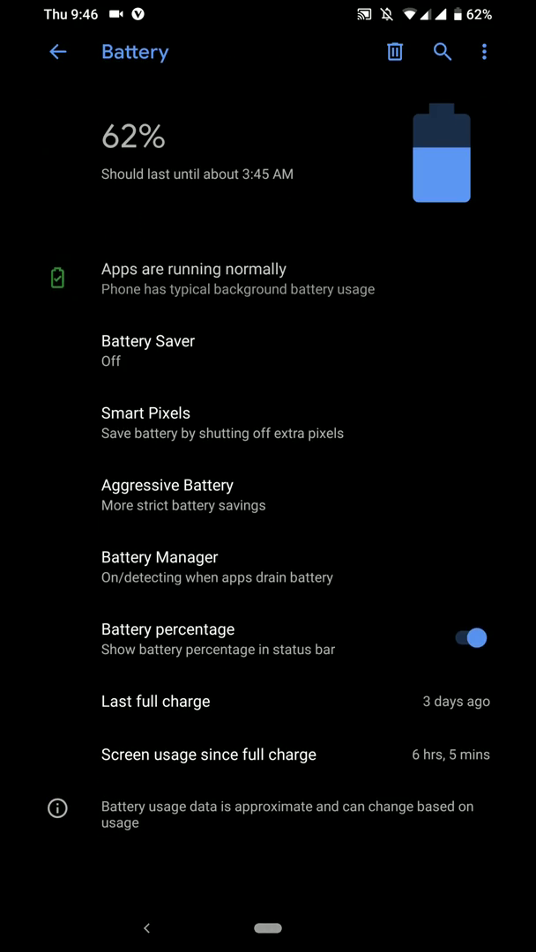
click(56, 52)
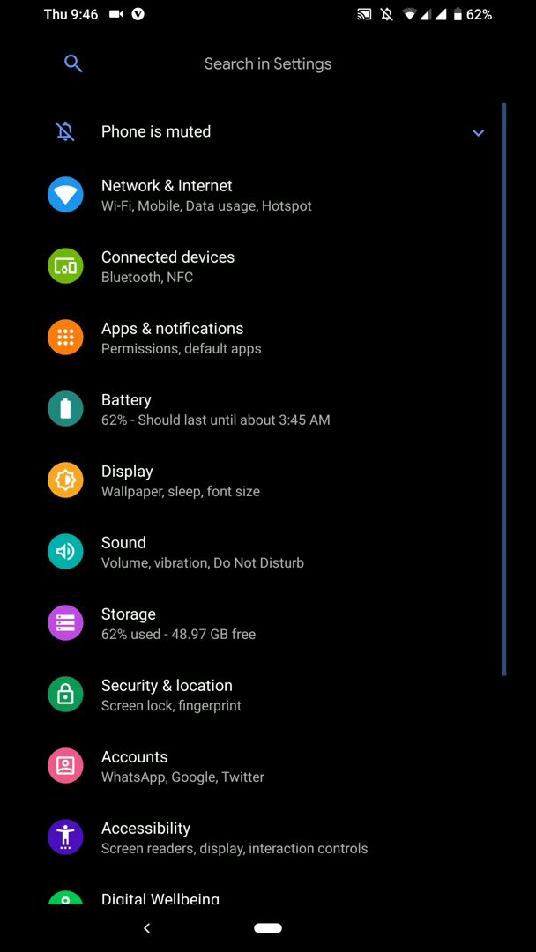
click(475, 132)
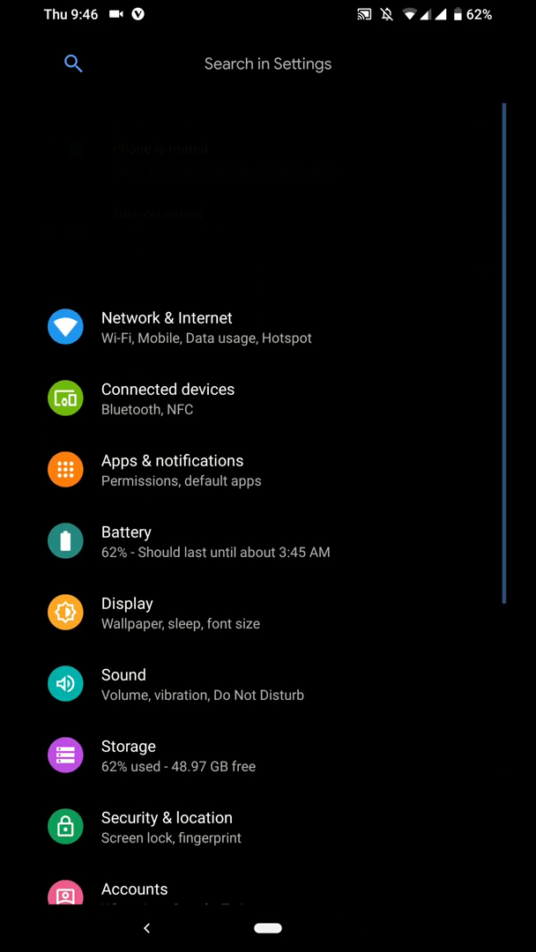
scroll(up, 3)
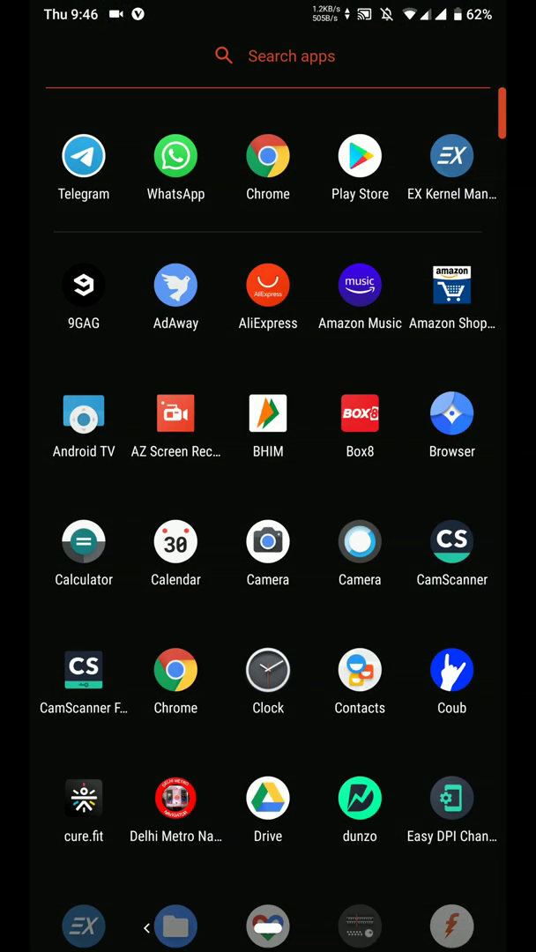
click(267, 541)
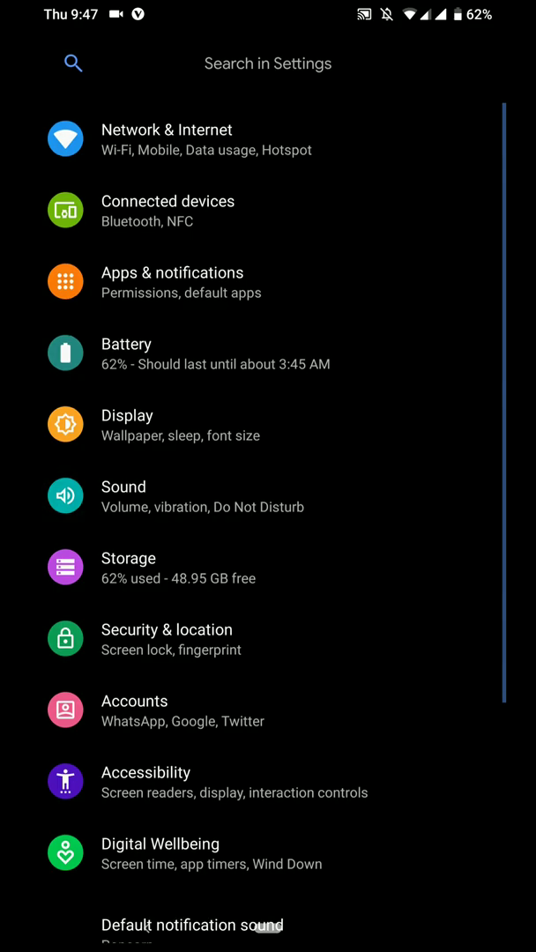
click(123, 487)
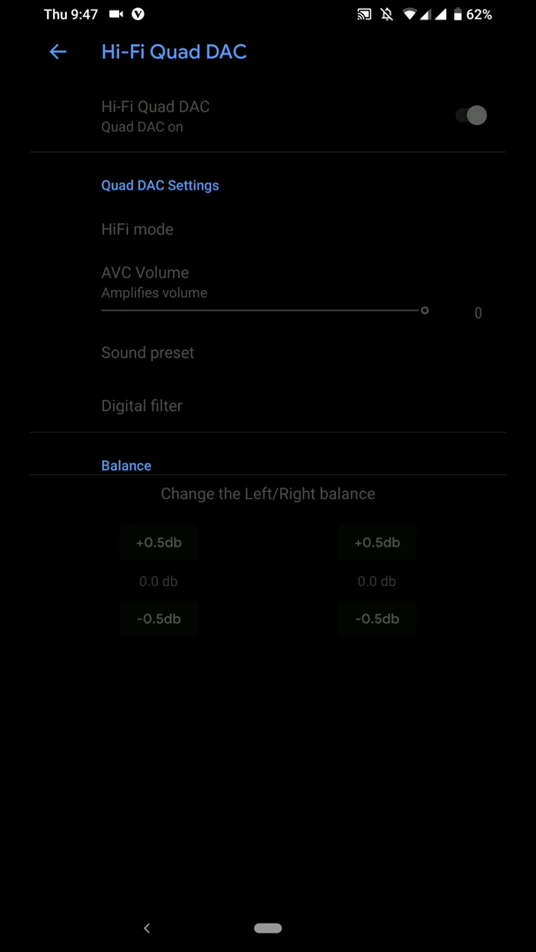
click(57, 50)
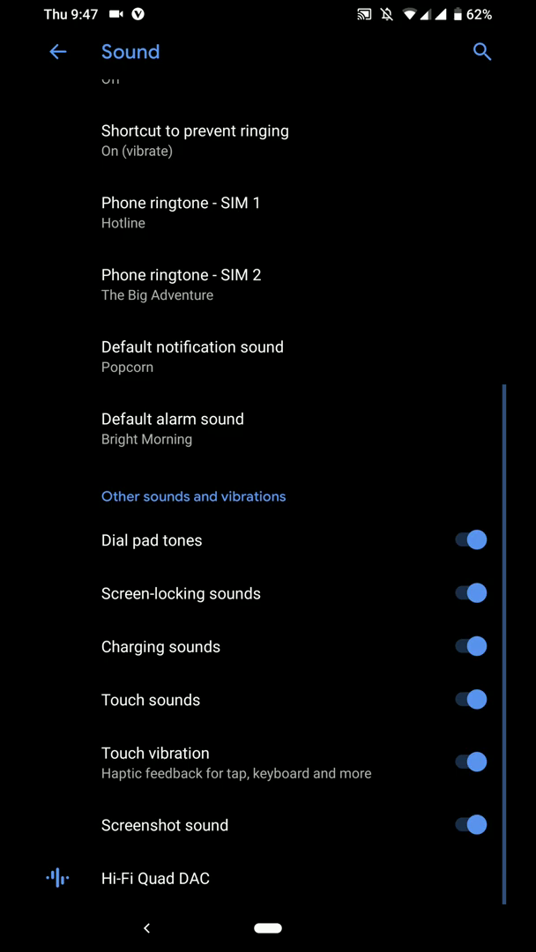
click(57, 51)
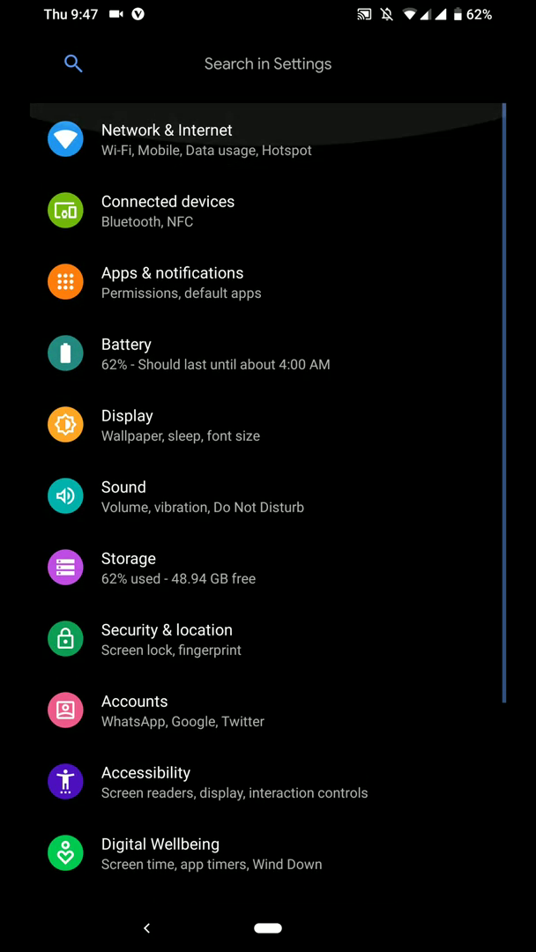